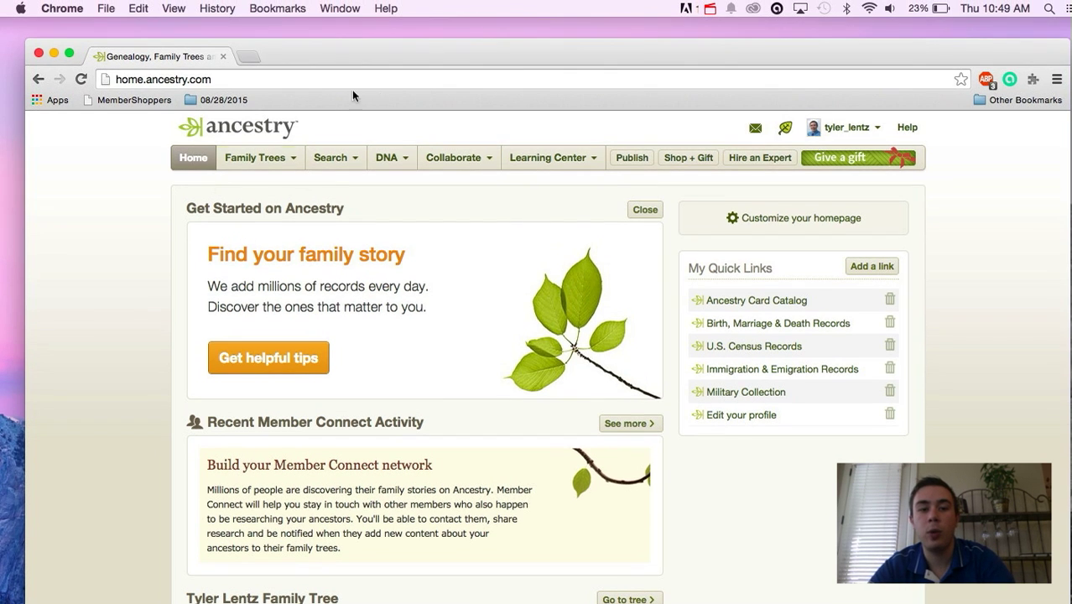
Step: Go to the AncestryDNA results overview from the DNA menu in the top navigation
click(390, 158)
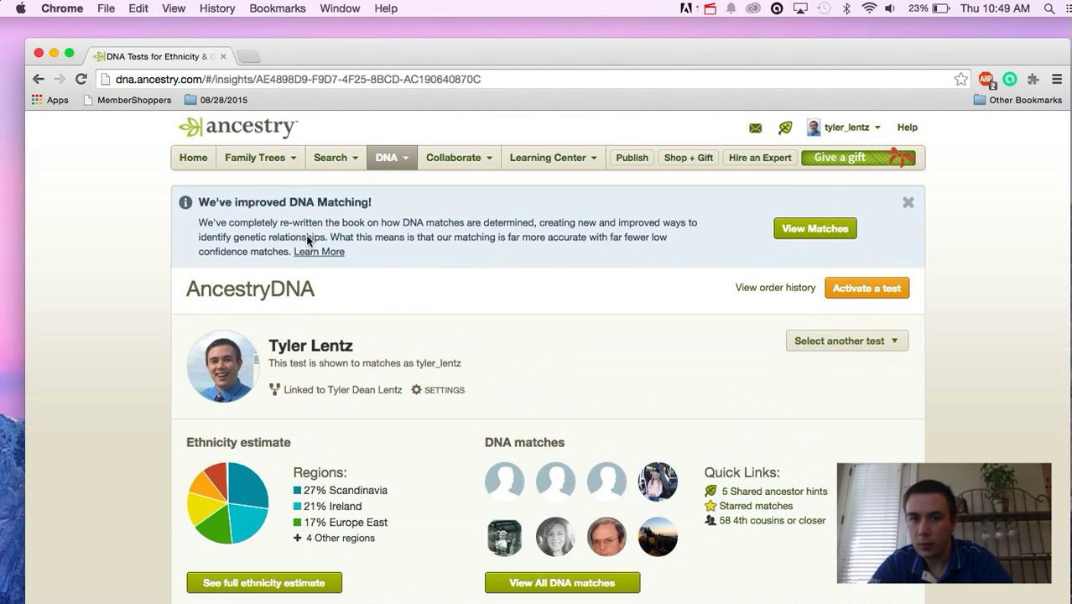
mouse_move(389, 211)
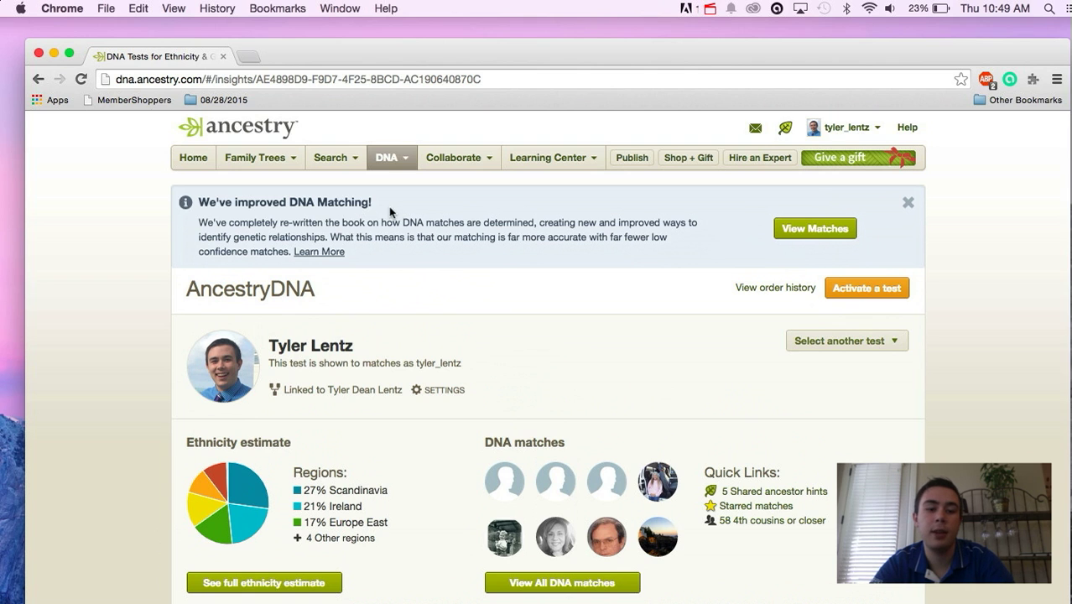
scroll(down, 3)
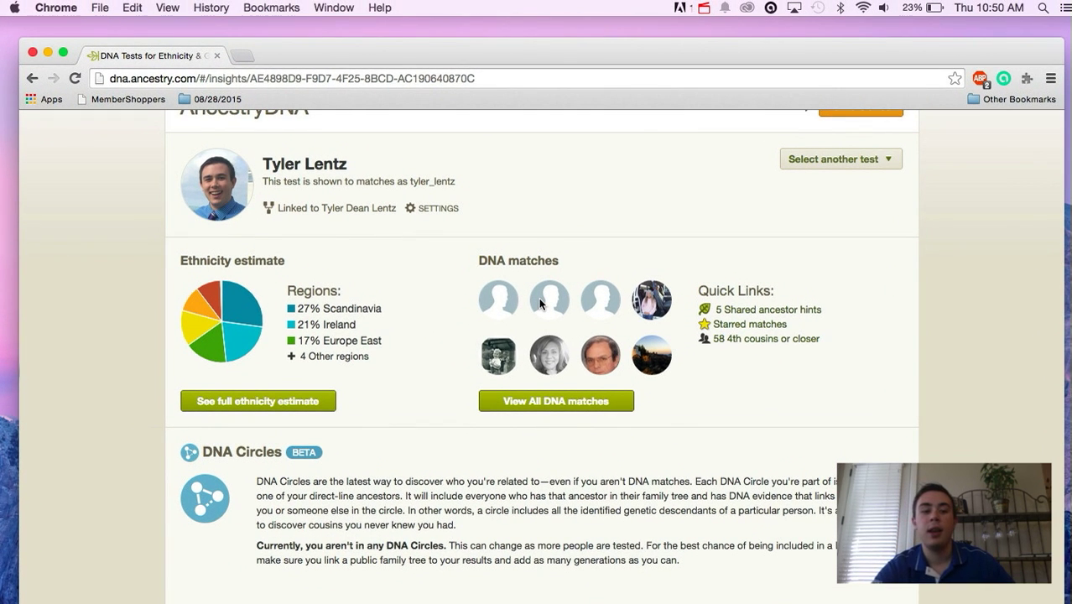
scroll(down, 3)
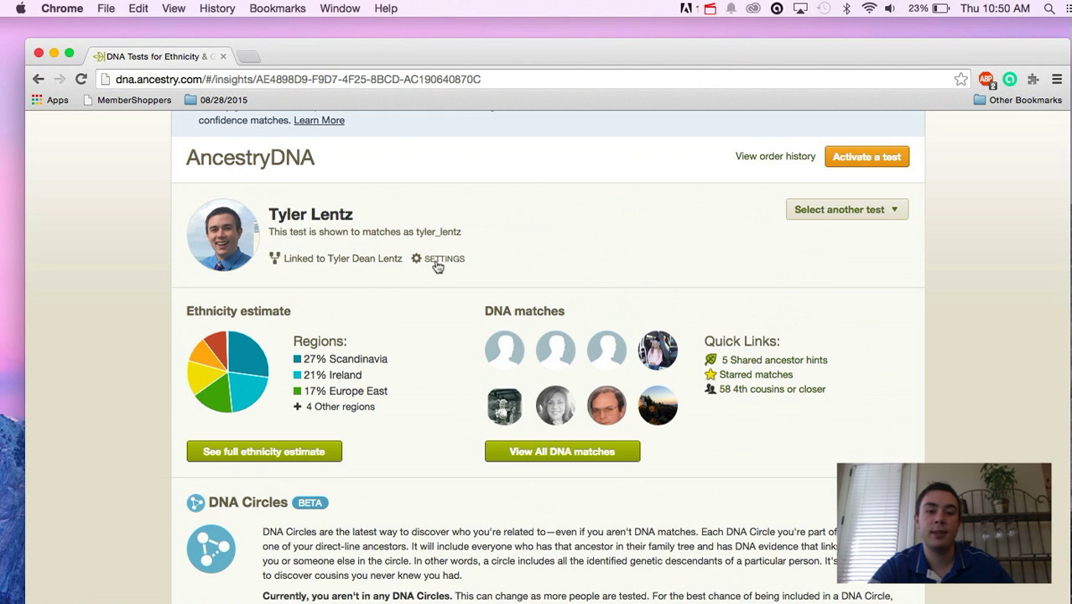
Step: Go to the DNA Test Settings page and bring the Actions panel into view
click(445, 258)
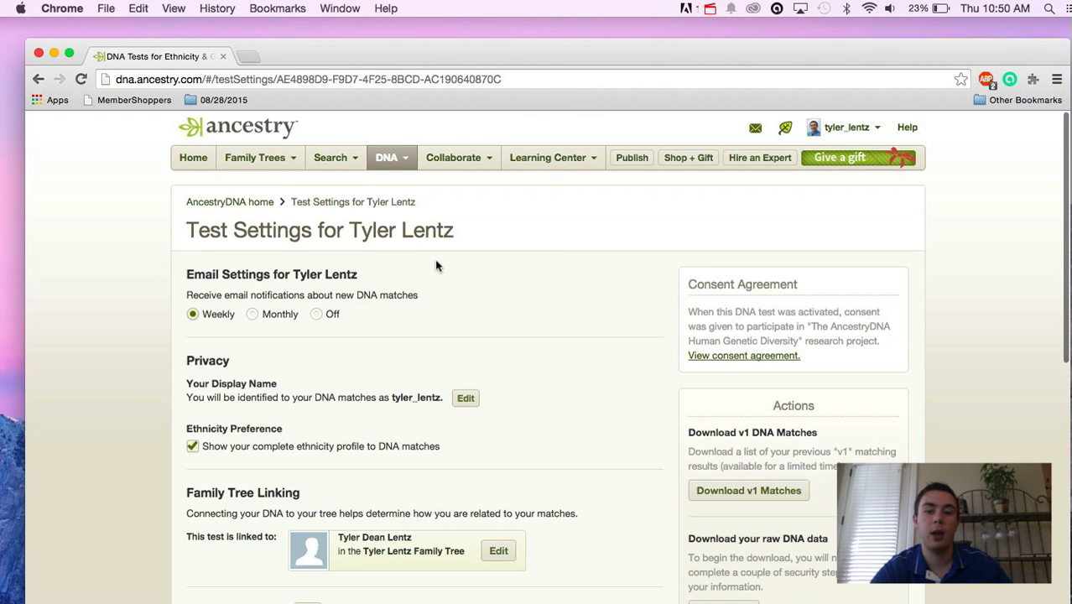
scroll(down, 3)
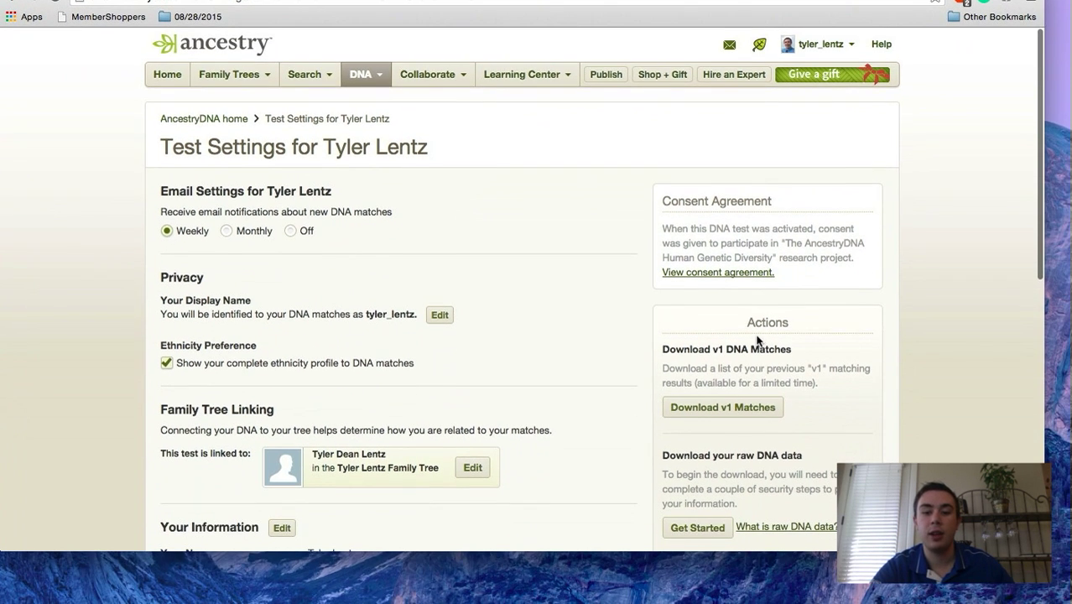
scroll(down, 3)
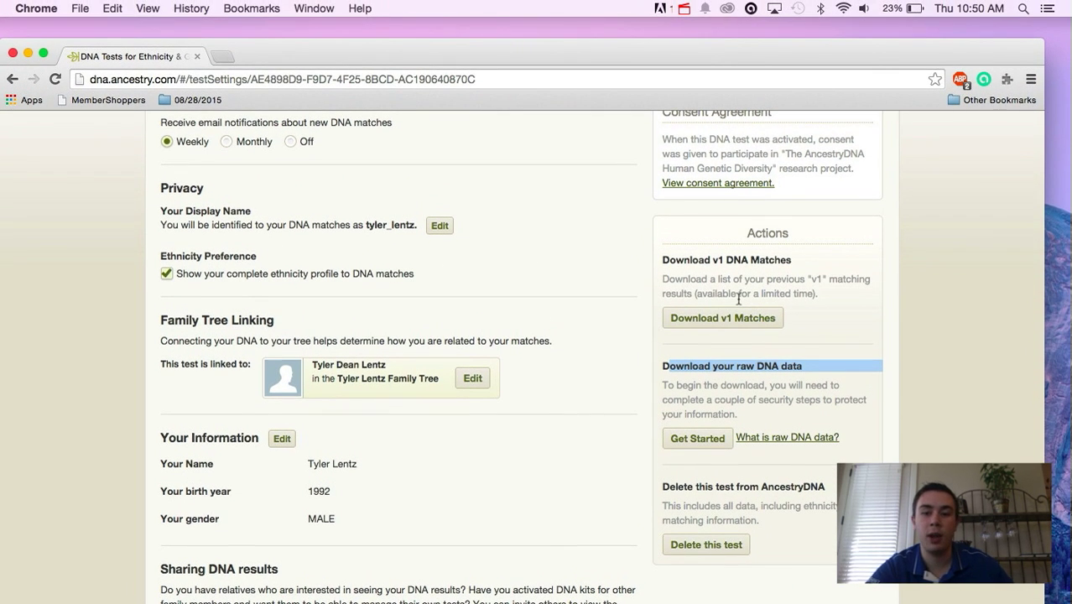
mouse_move(718, 294)
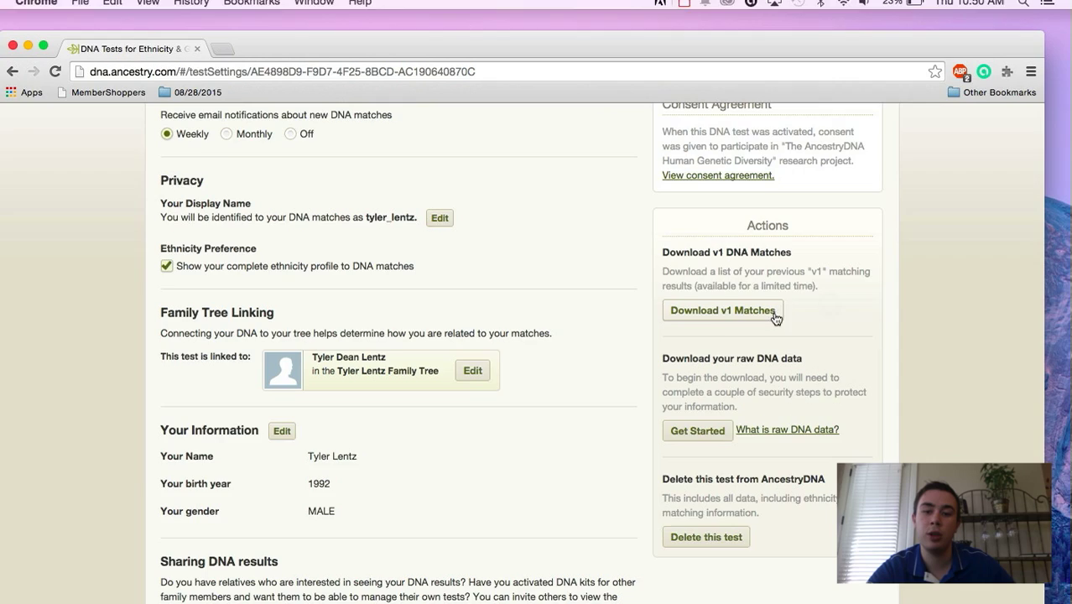
Step: Start generating the v1 DNA matches download from the Download v1 Matches dialog
click(721, 309)
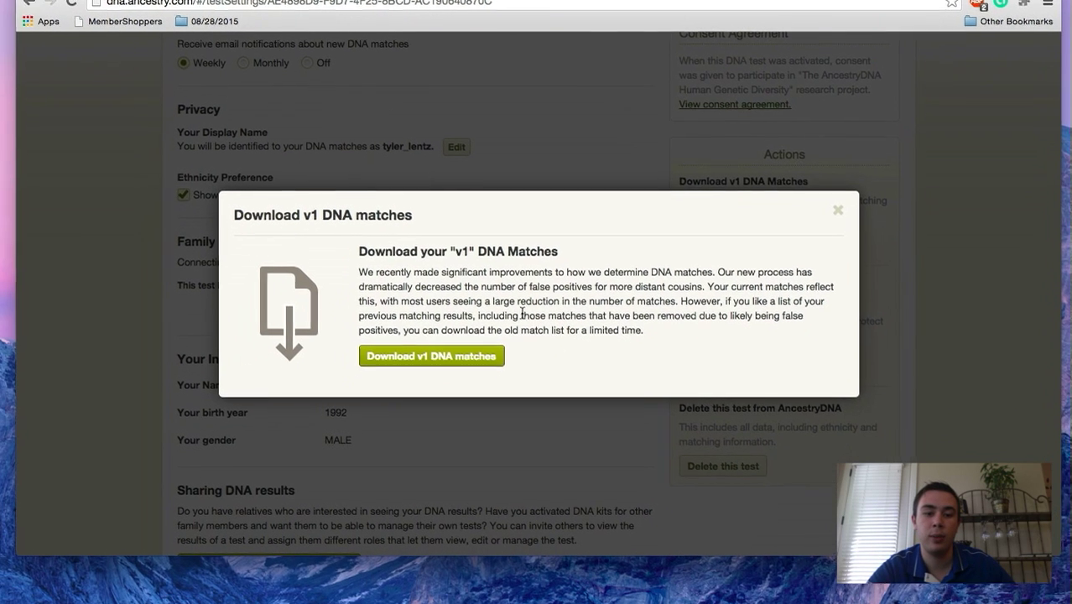
click(431, 356)
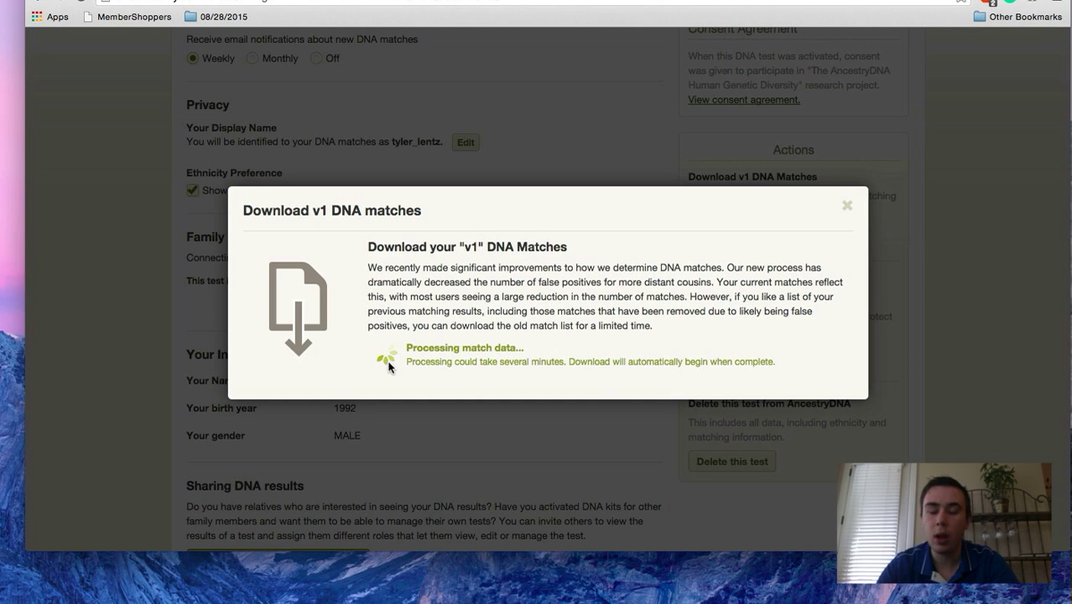
mouse_move(410, 416)
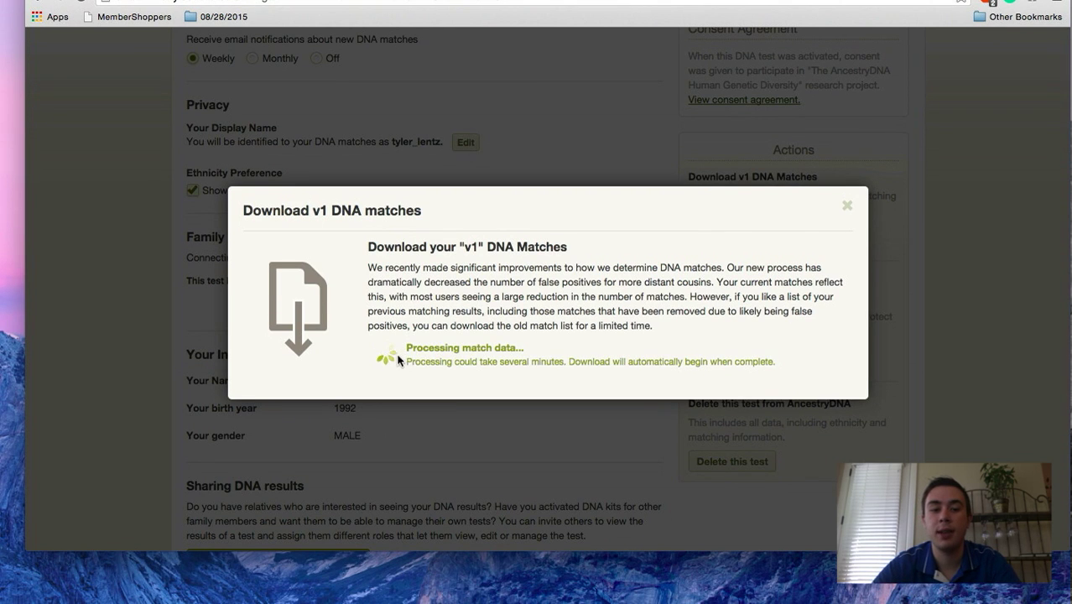
mouse_move(415, 376)
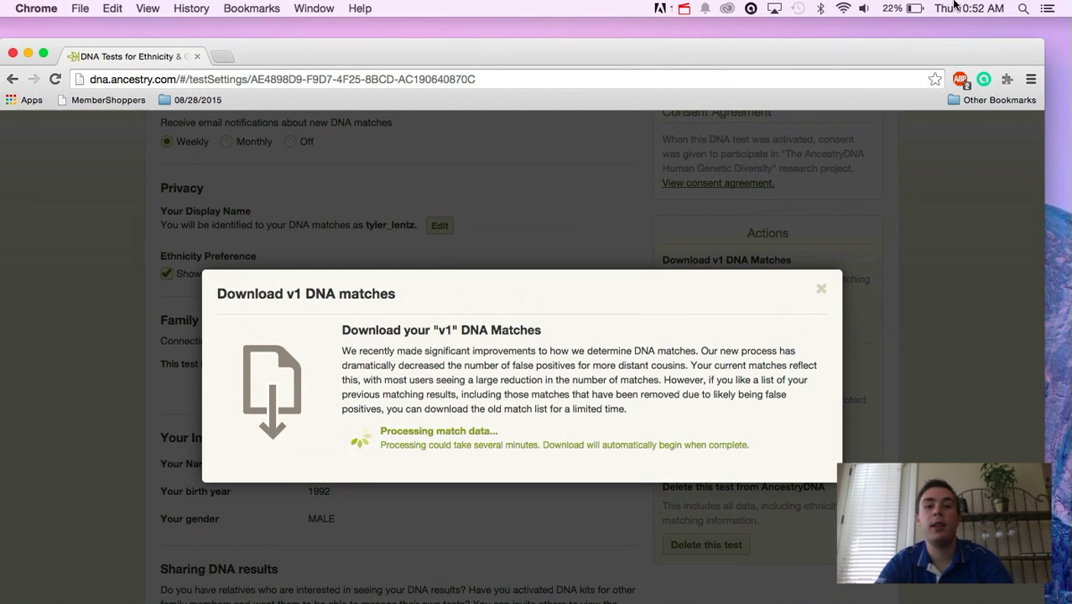
Step: Wait on the Download v1 DNA matches dialog until it reports Processing Complete
click(685, 8)
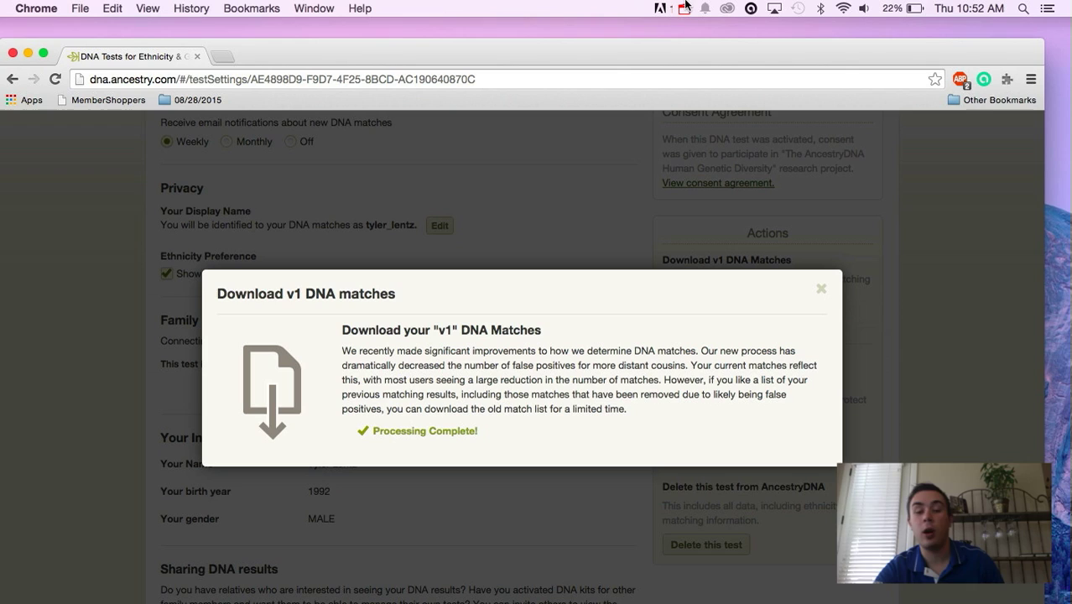
click(684, 7)
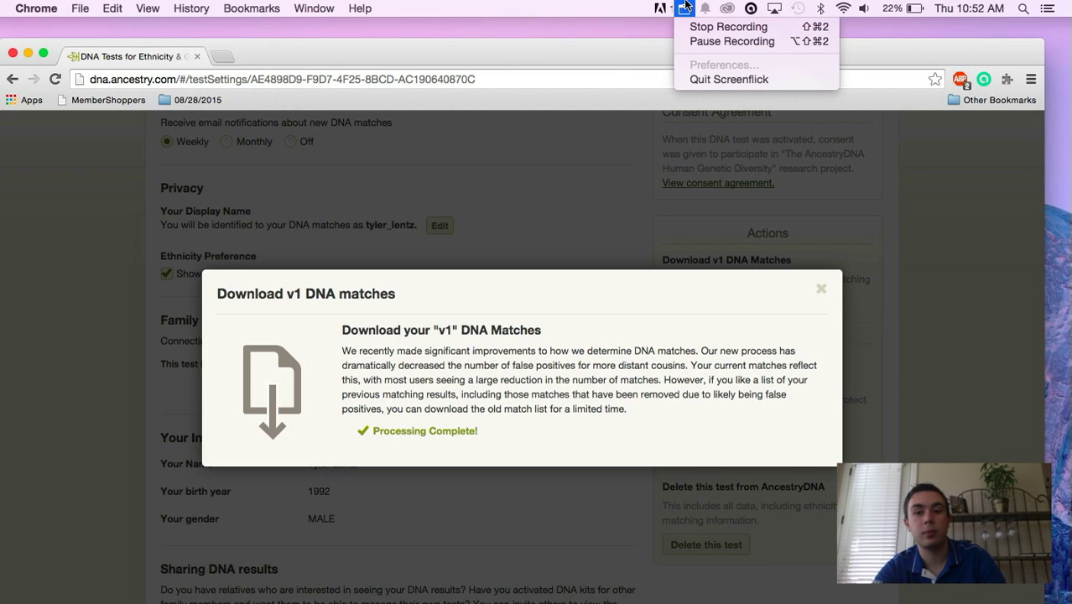